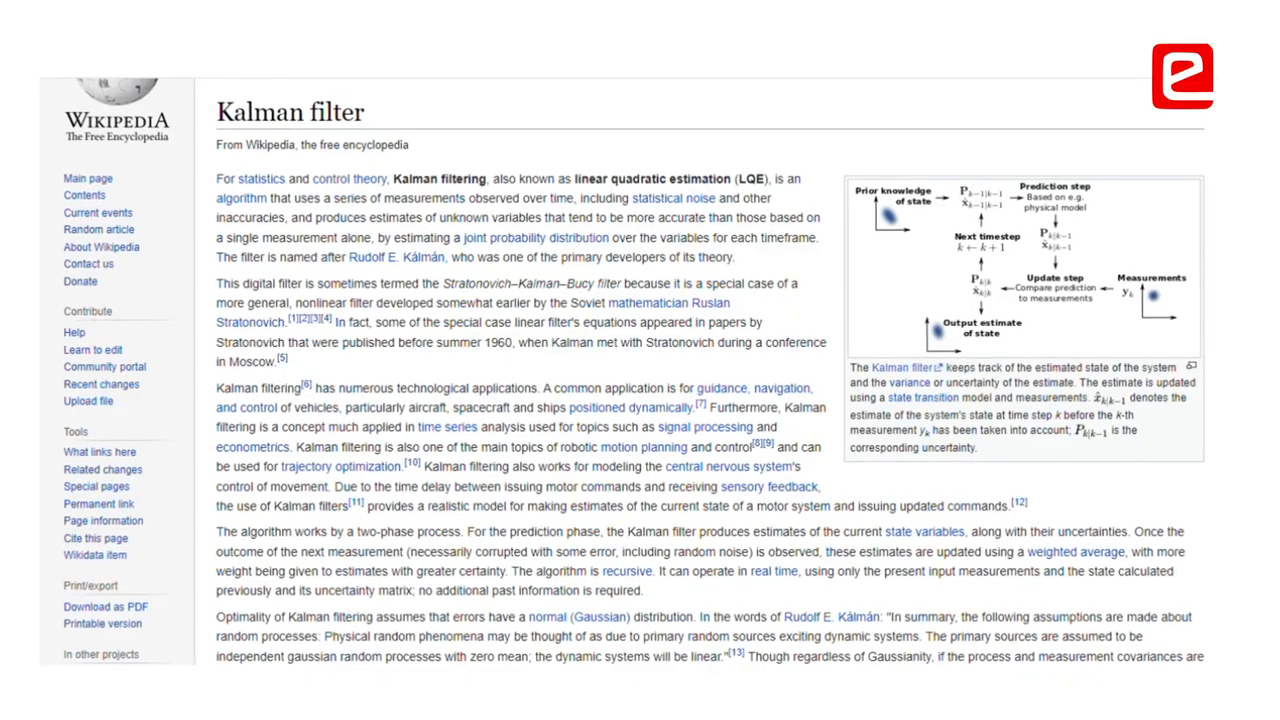
scroll(down, 3)
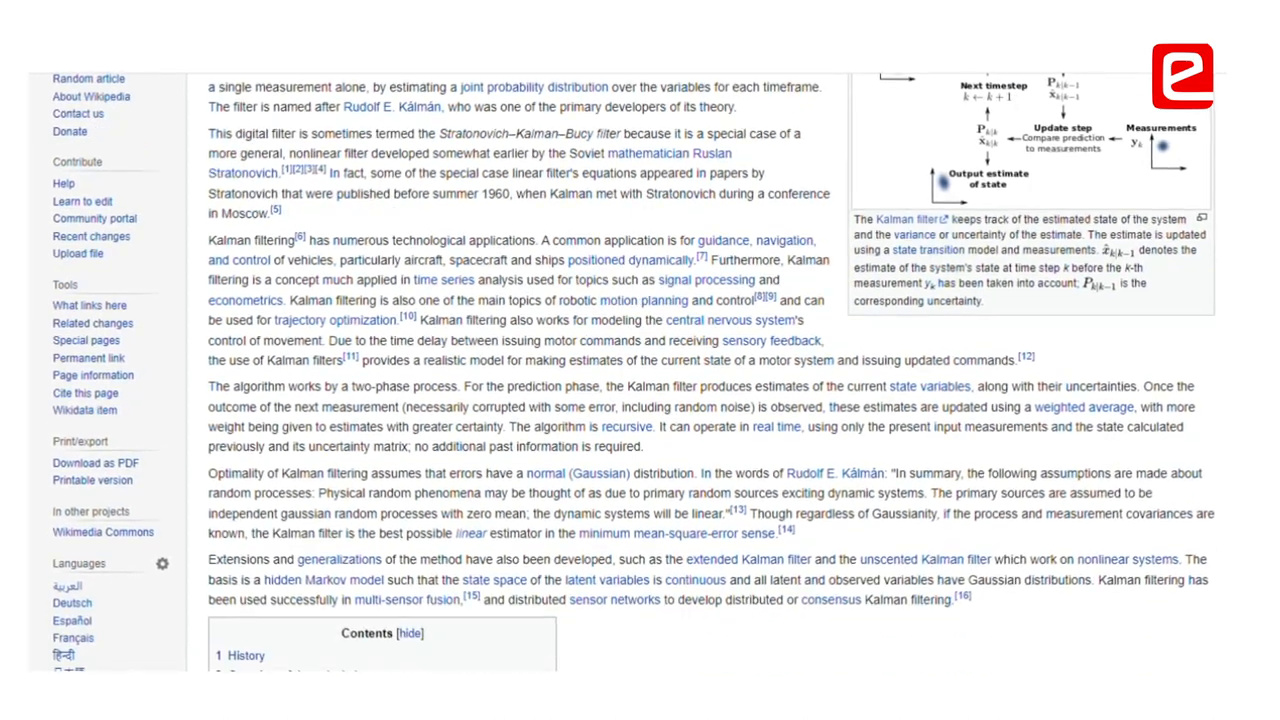
scroll(down, 3)
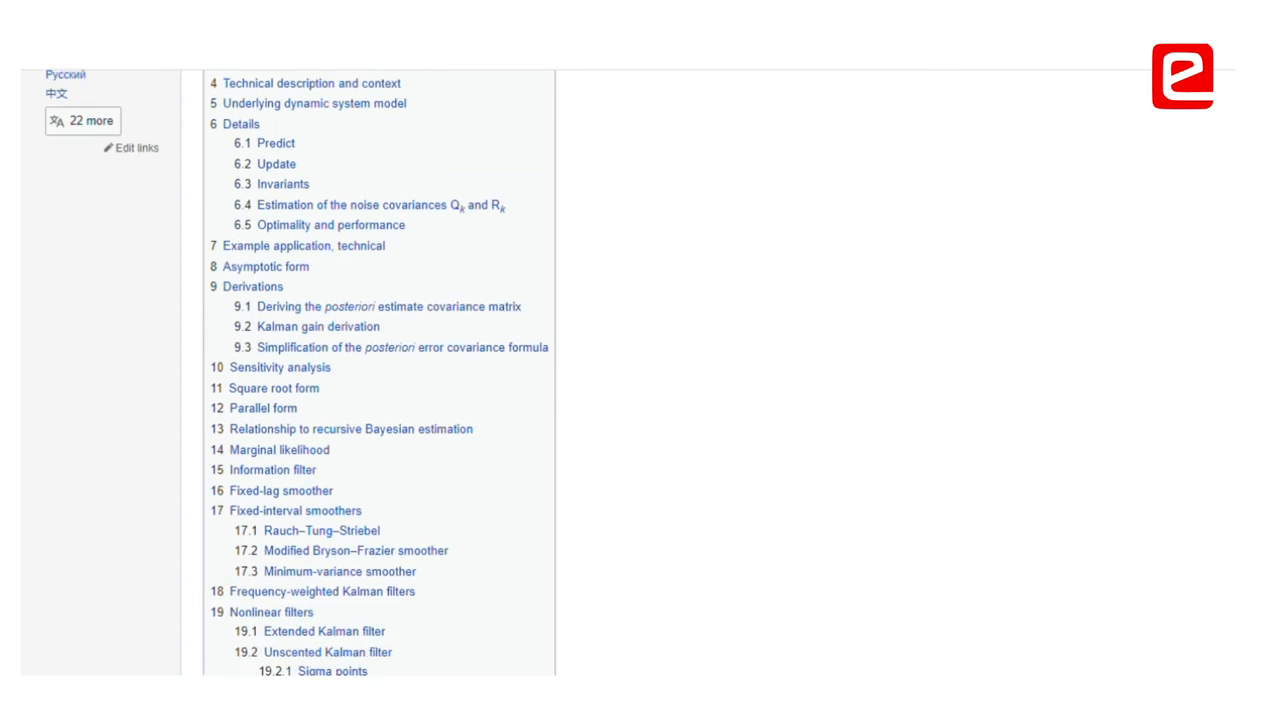
scroll(down, 3)
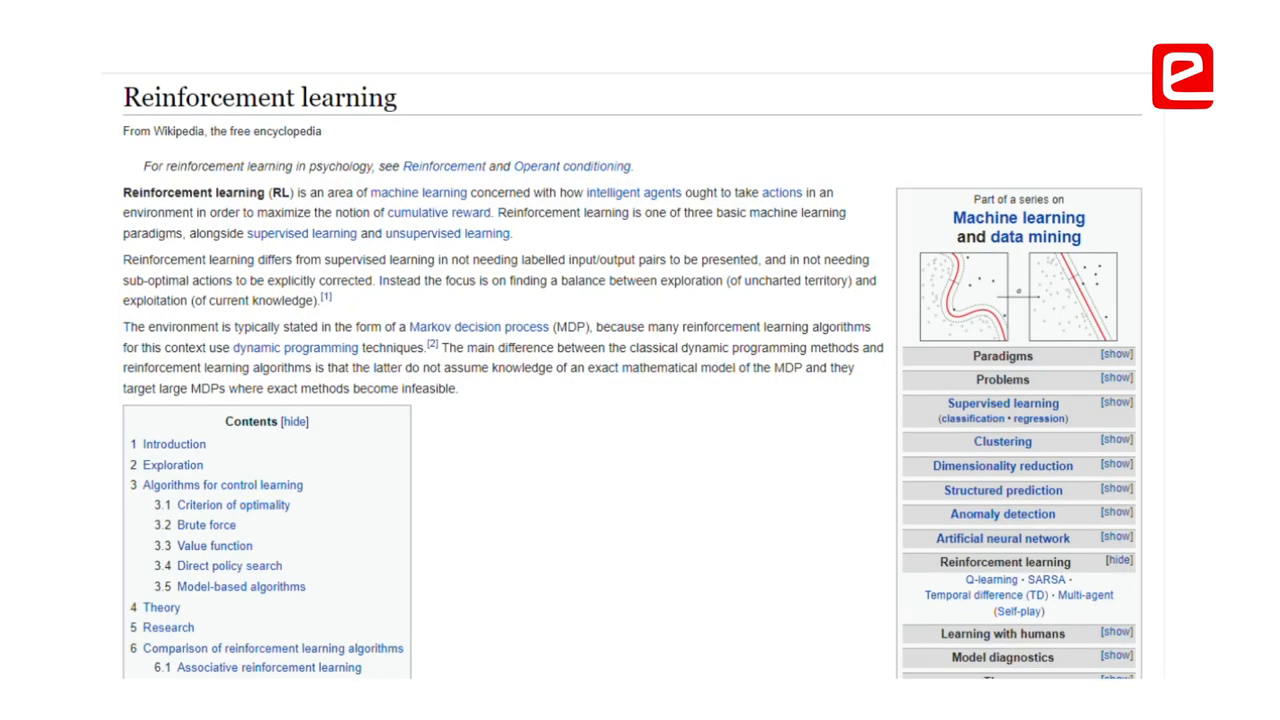
scroll(down, 3)
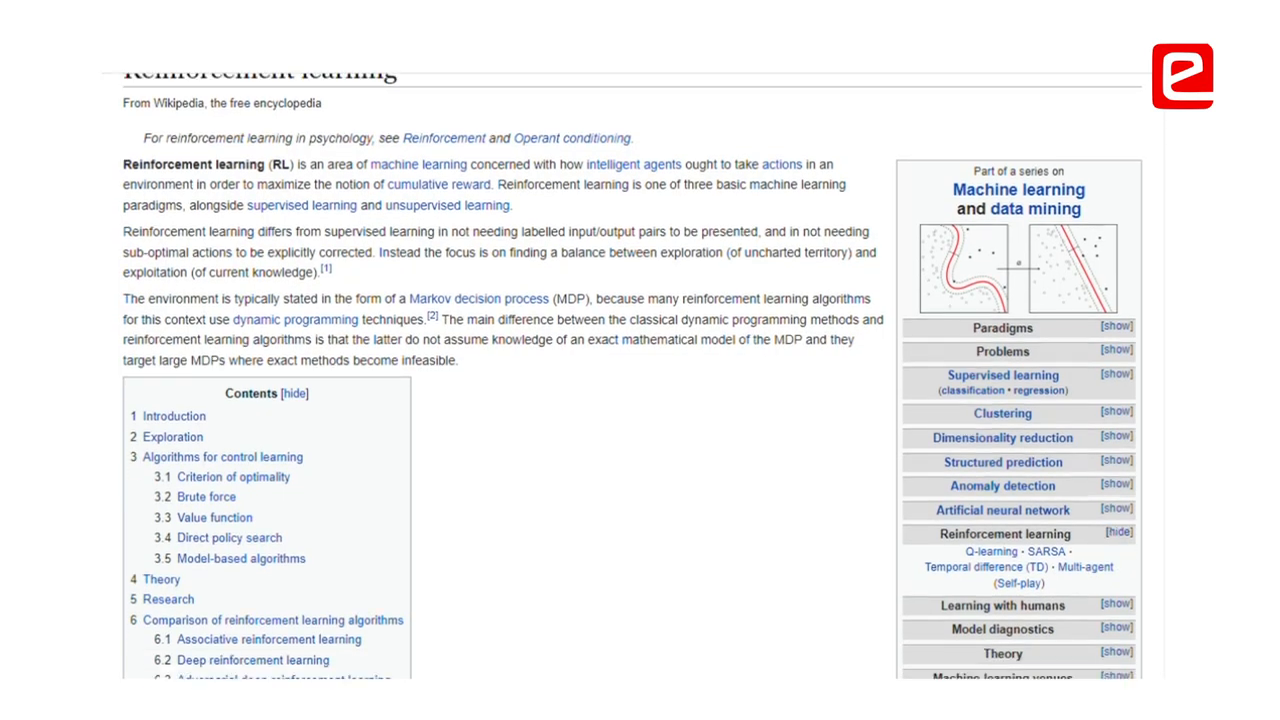
scroll(down, 3)
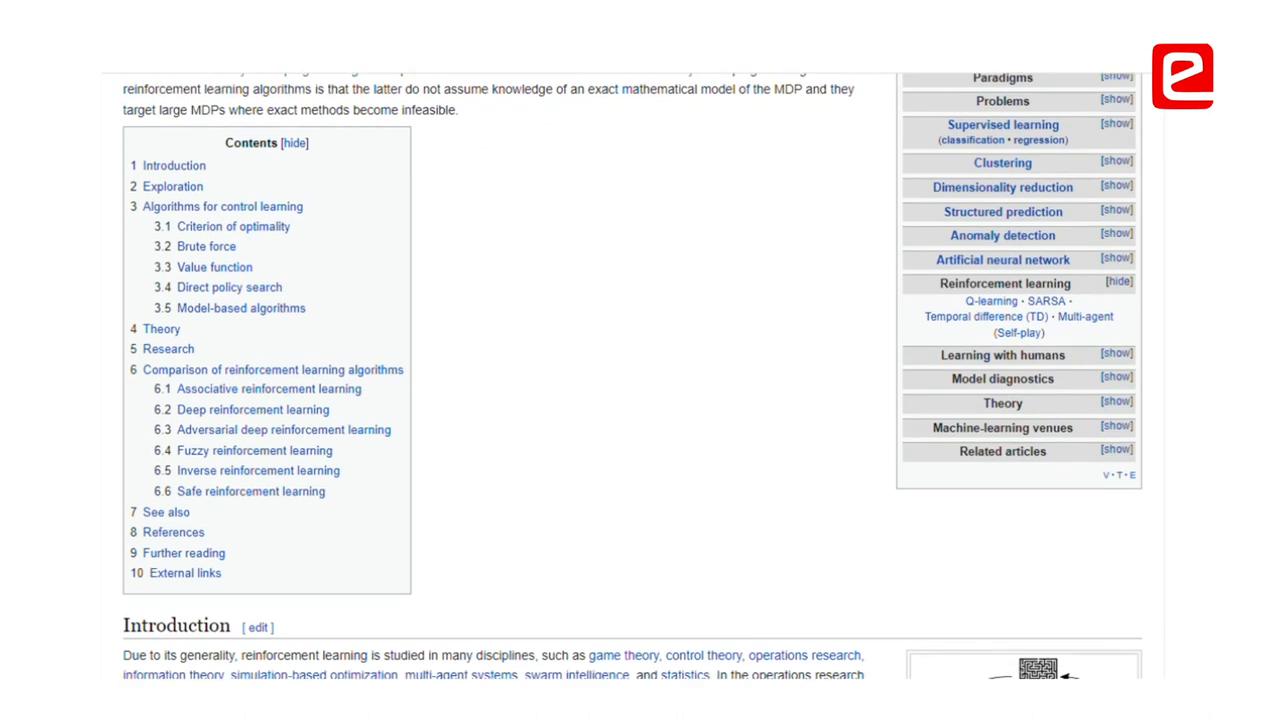
scroll(down, 3)
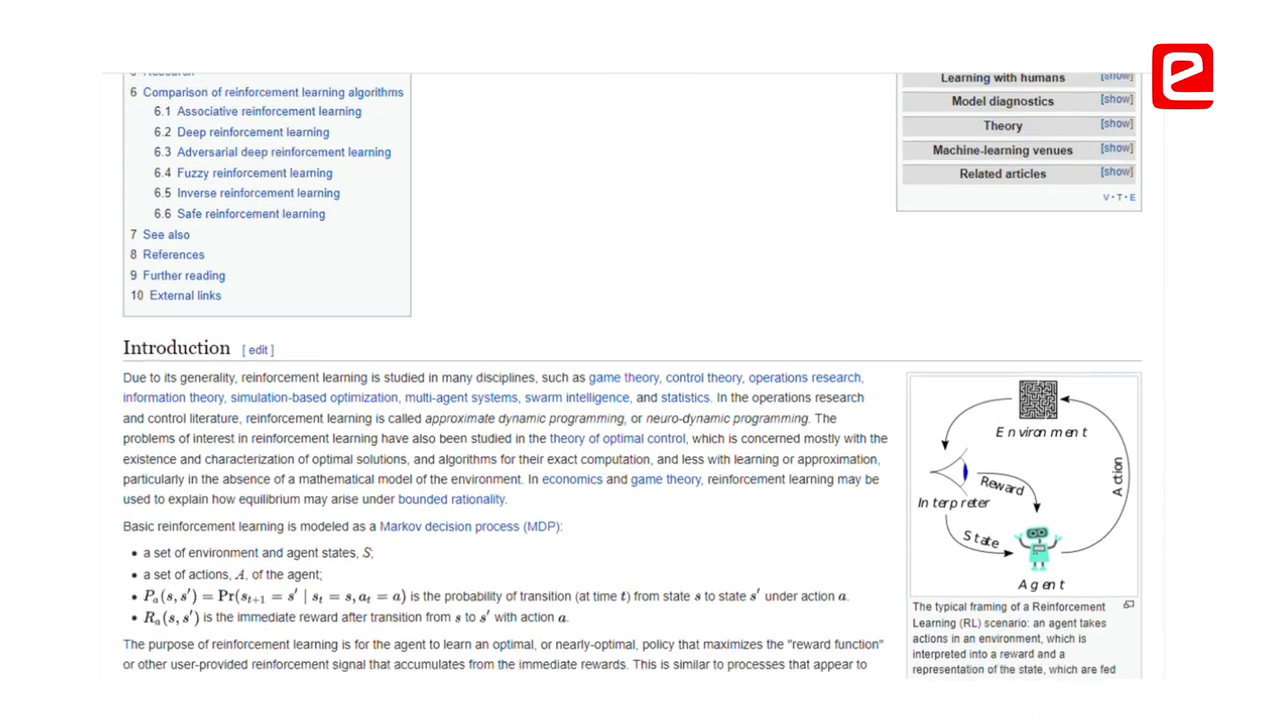
scroll(down, 3)
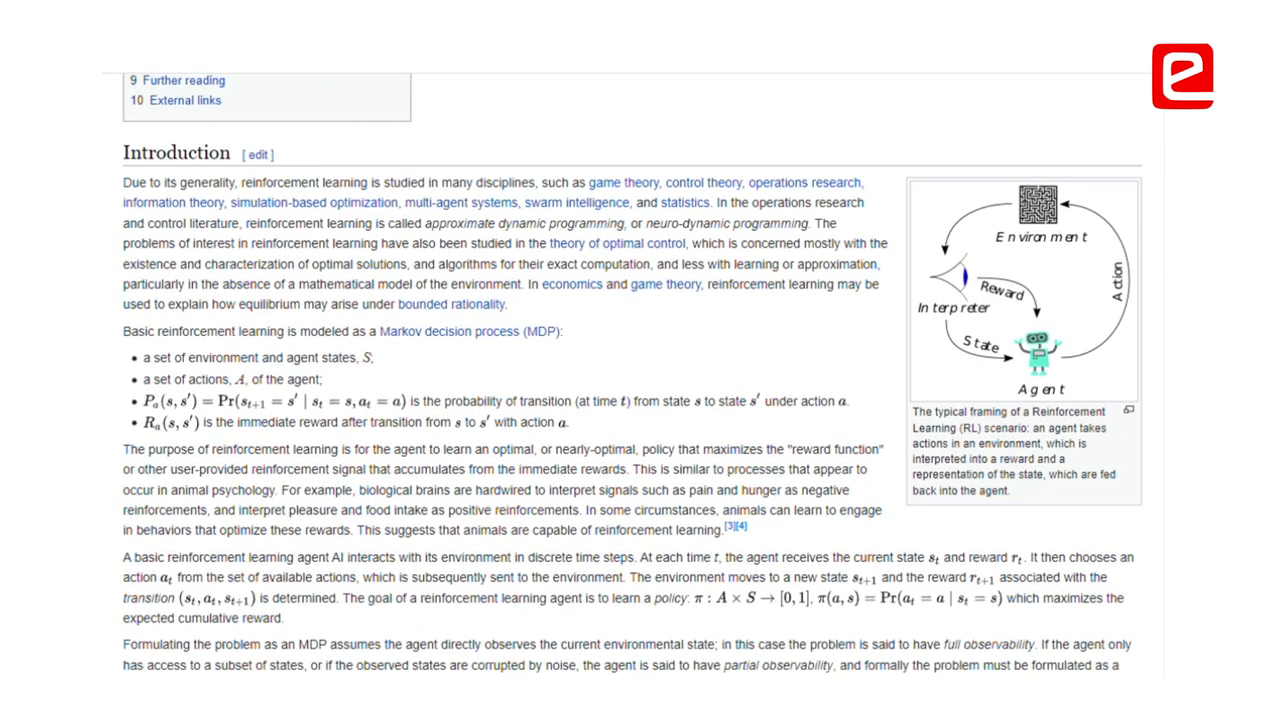
scroll(down, 3)
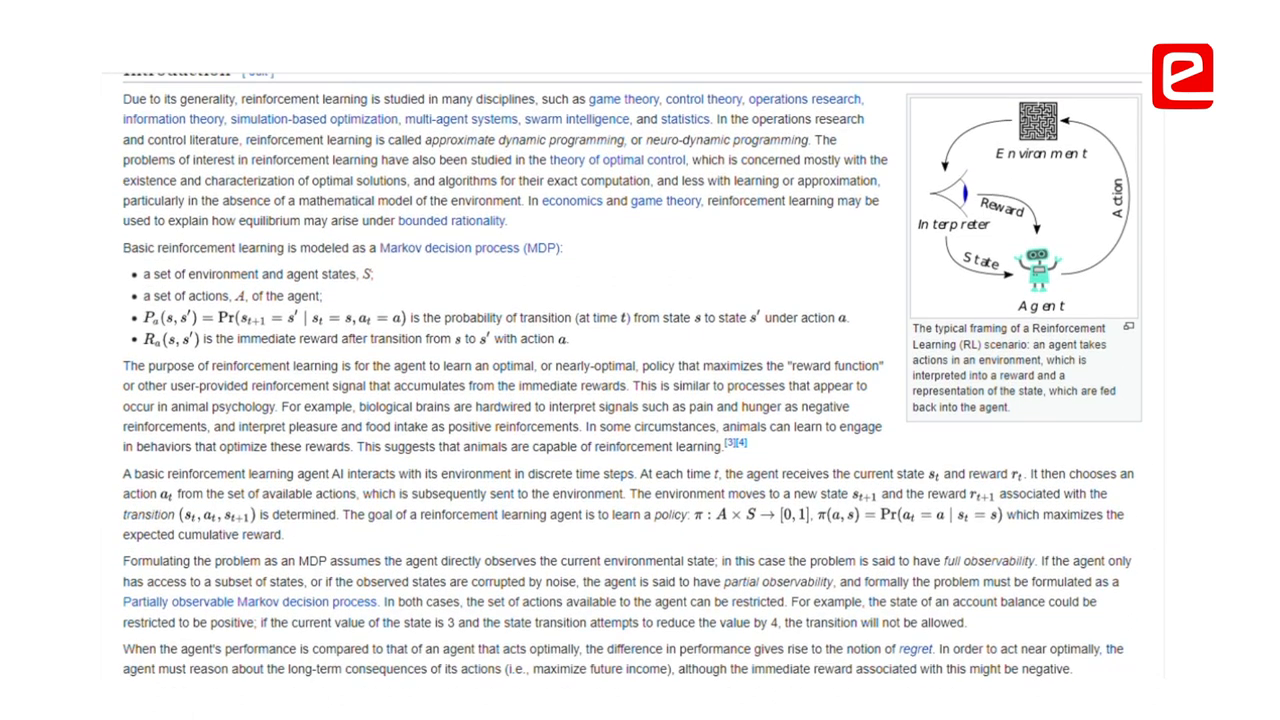
scroll(down, 3)
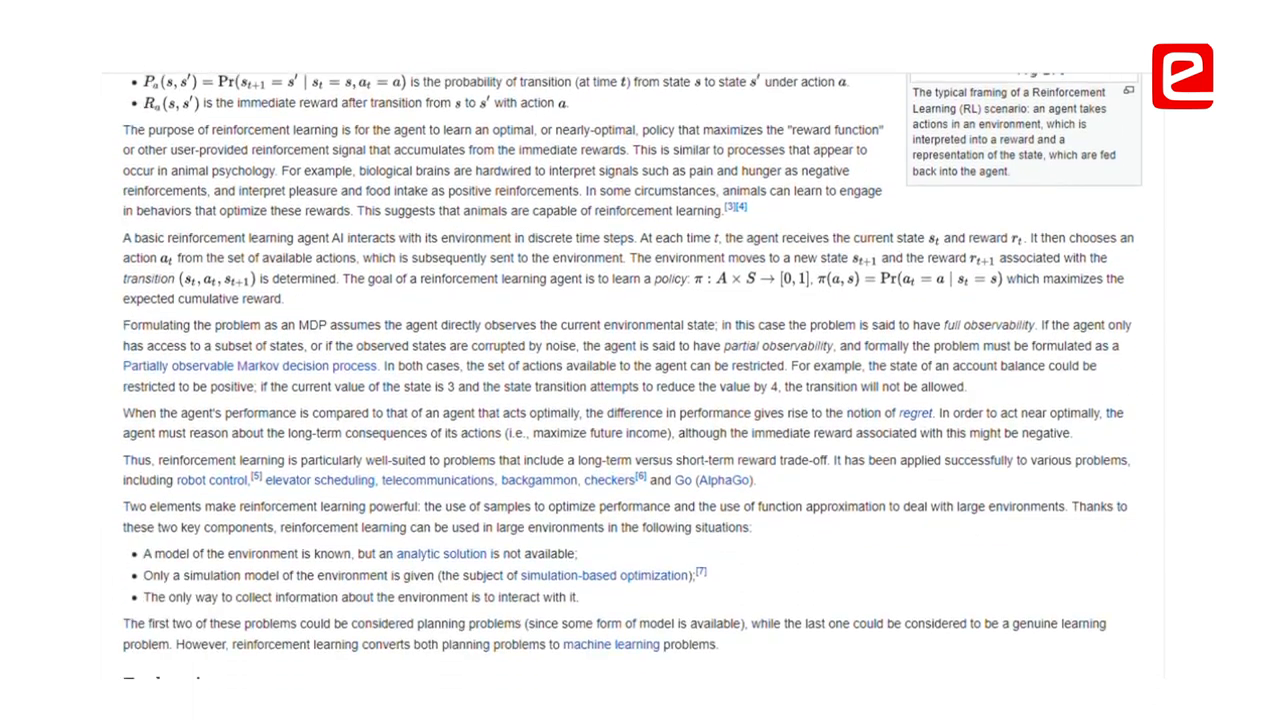